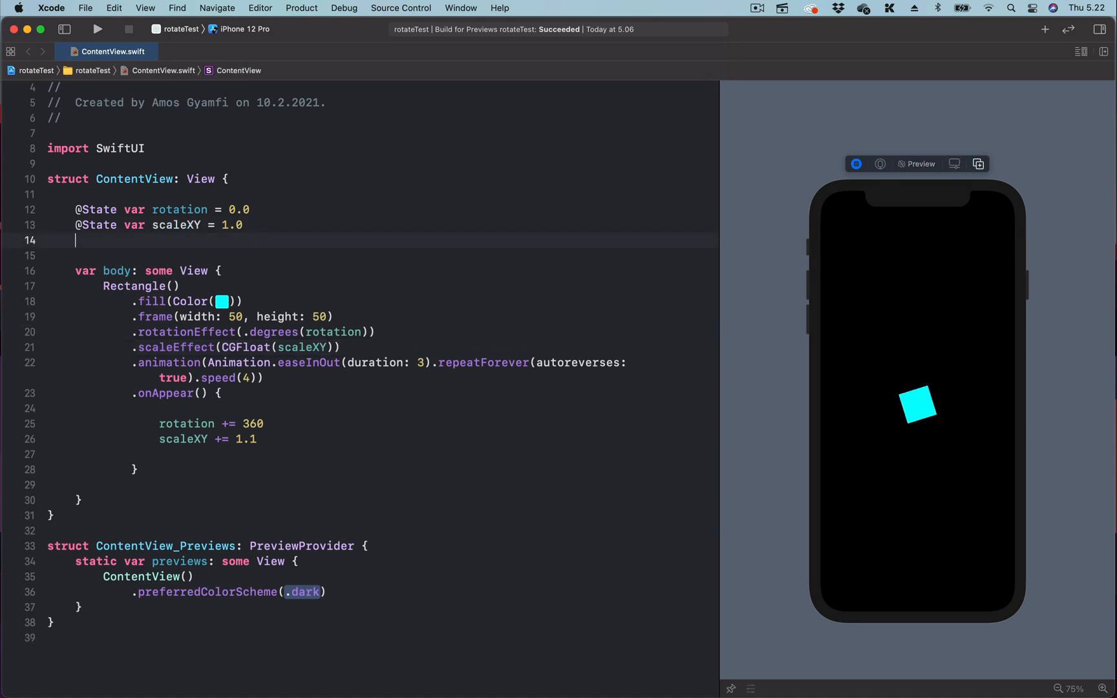
type("//")
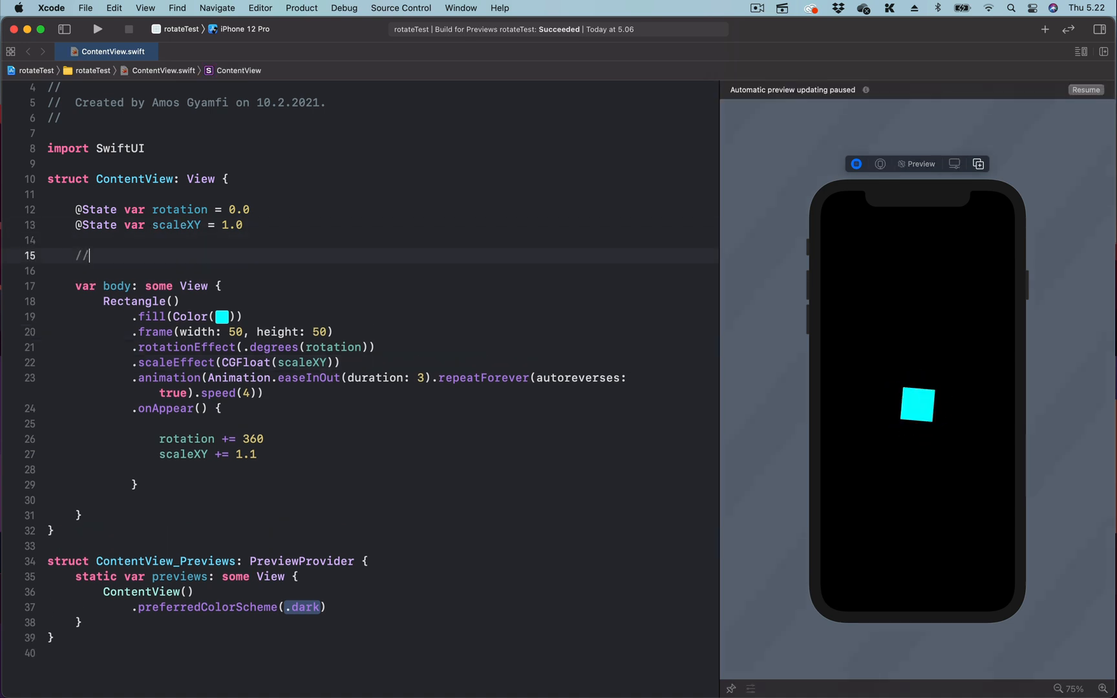
type("initial position")
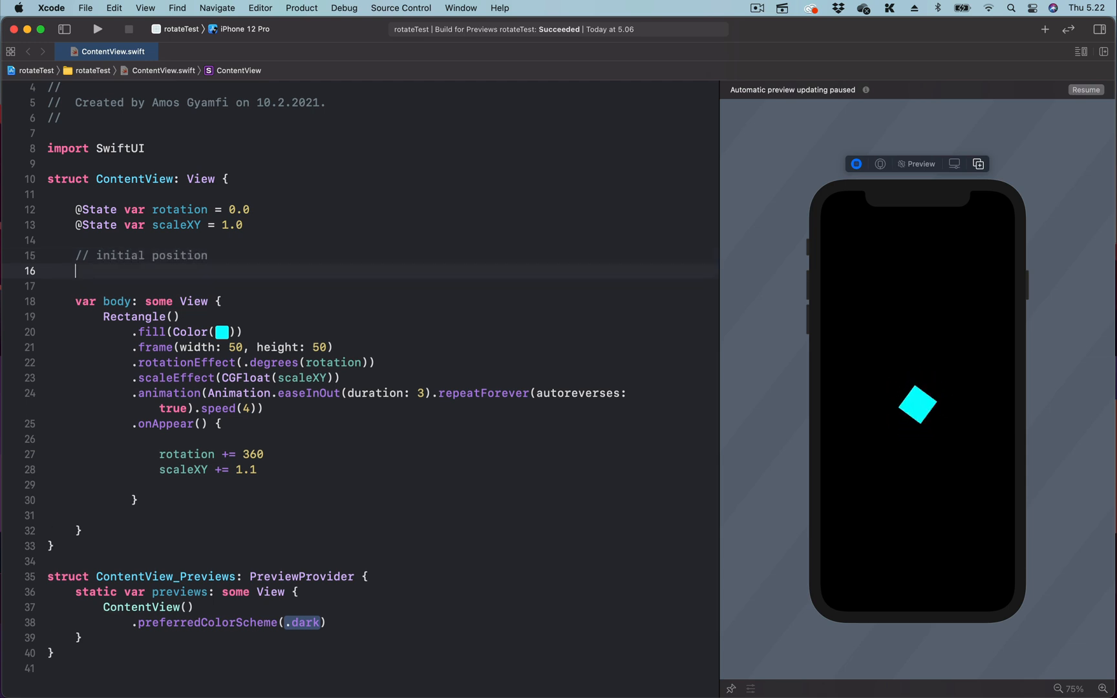
type("@State var positionX = -150")
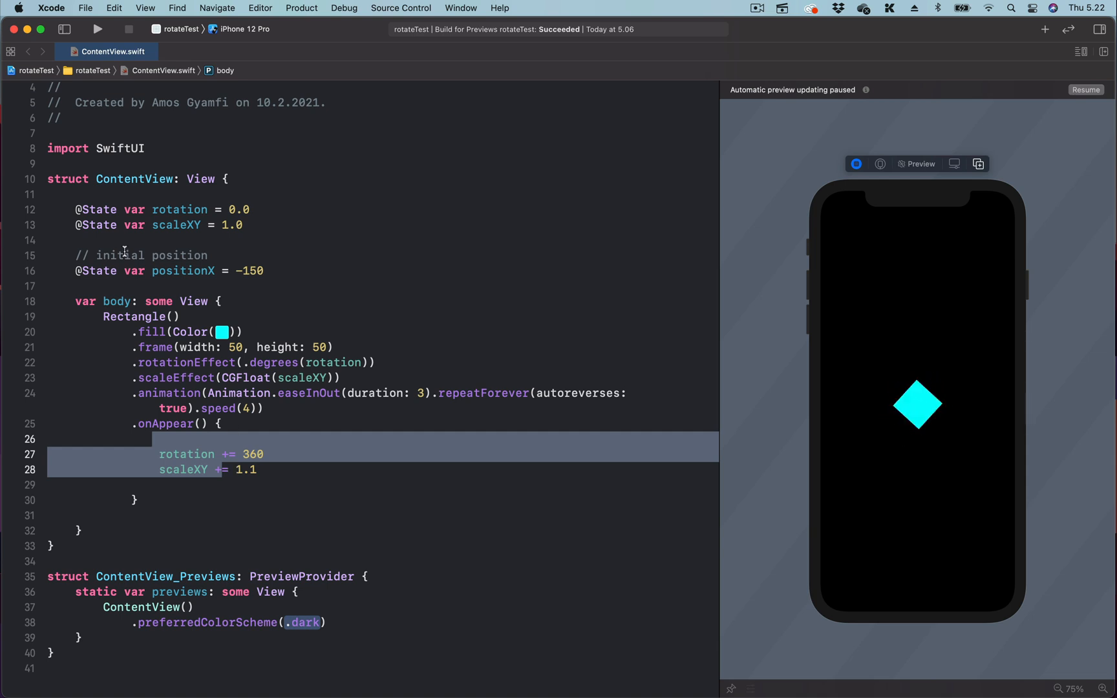
Add positionX += 250 inside .onAppear after the scaleXY += 1.1 line
double_click(176, 225)
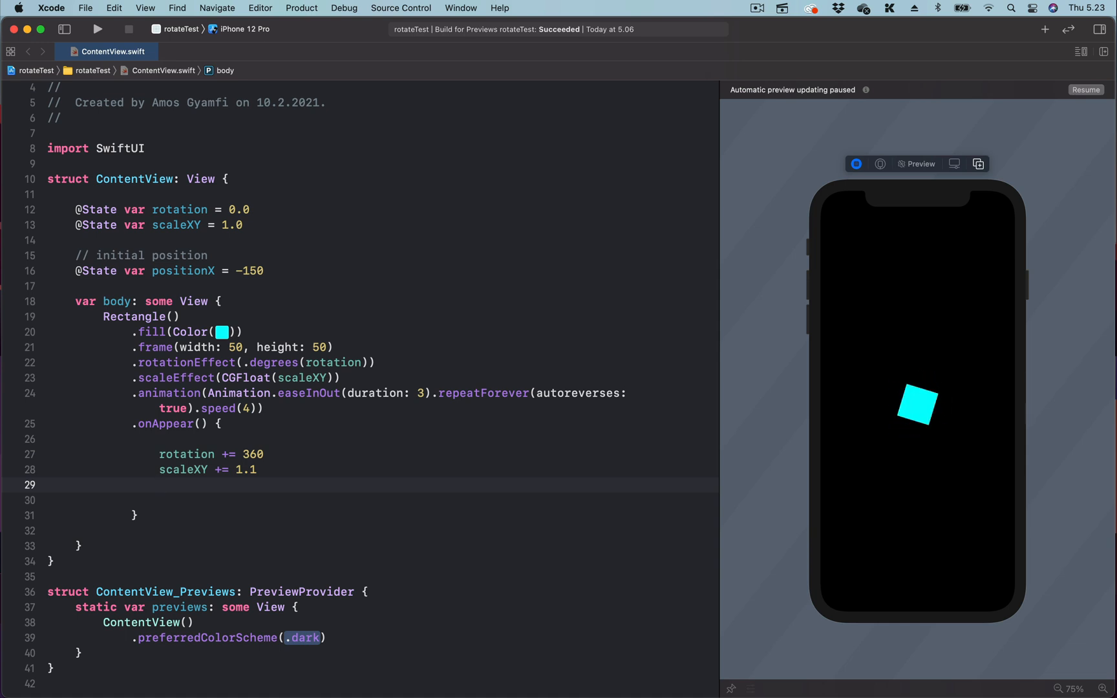
type("positionX")
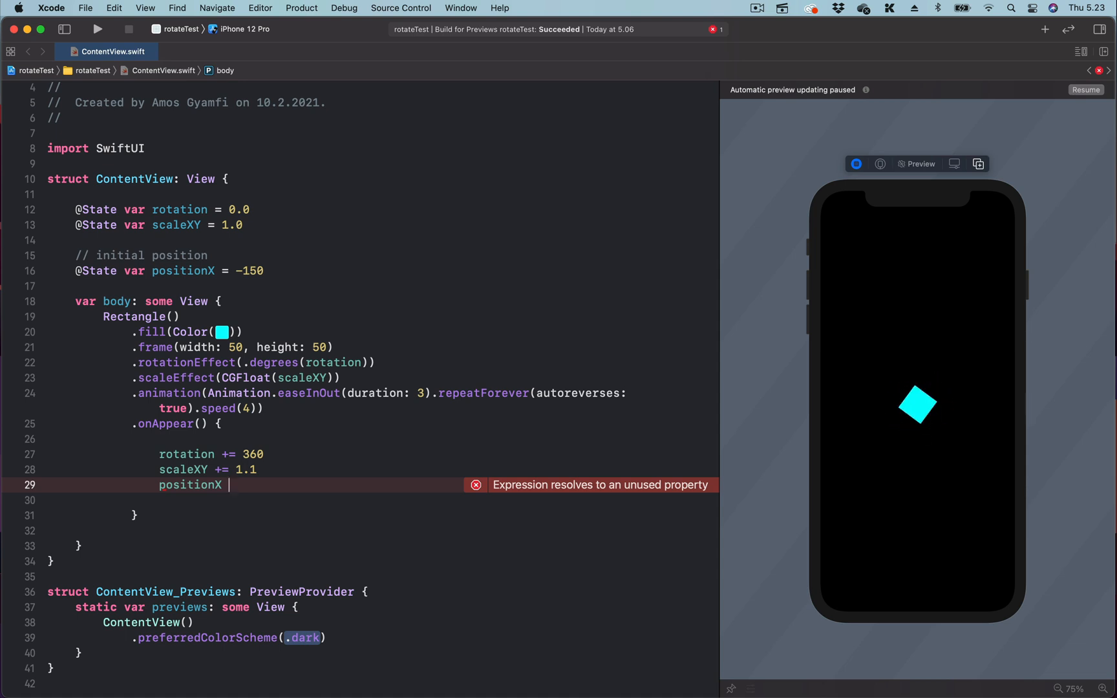
type("+= 250")
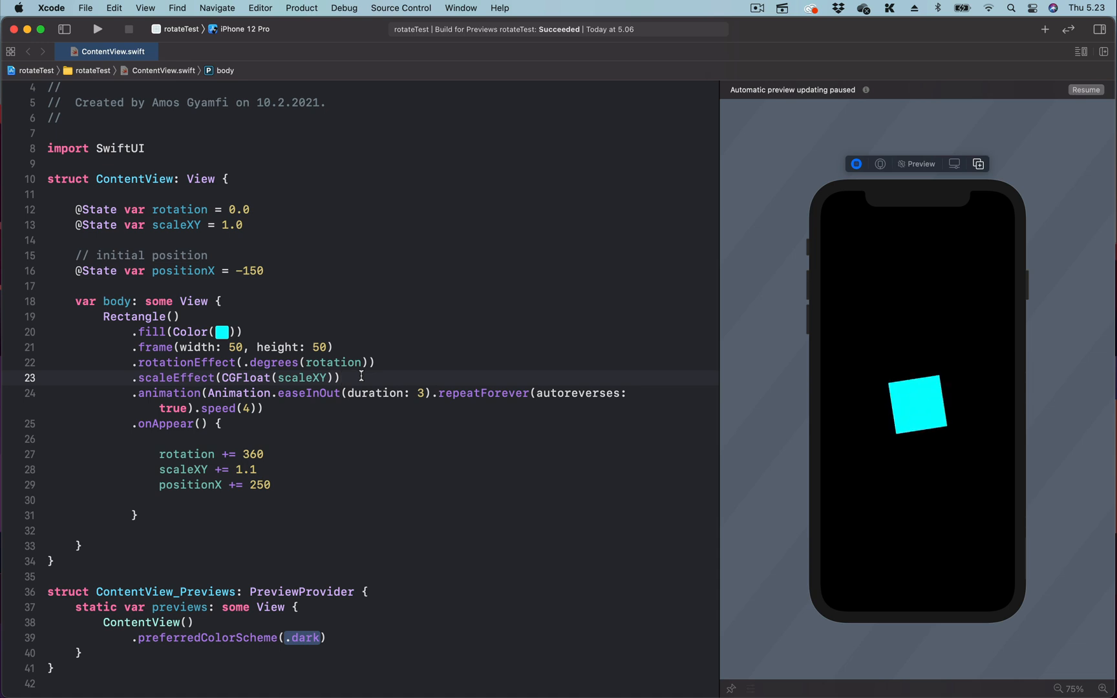
Add .offset(x: positionX) to the Rectangle's modifier chain after .scaleEffect
type(".offset()")
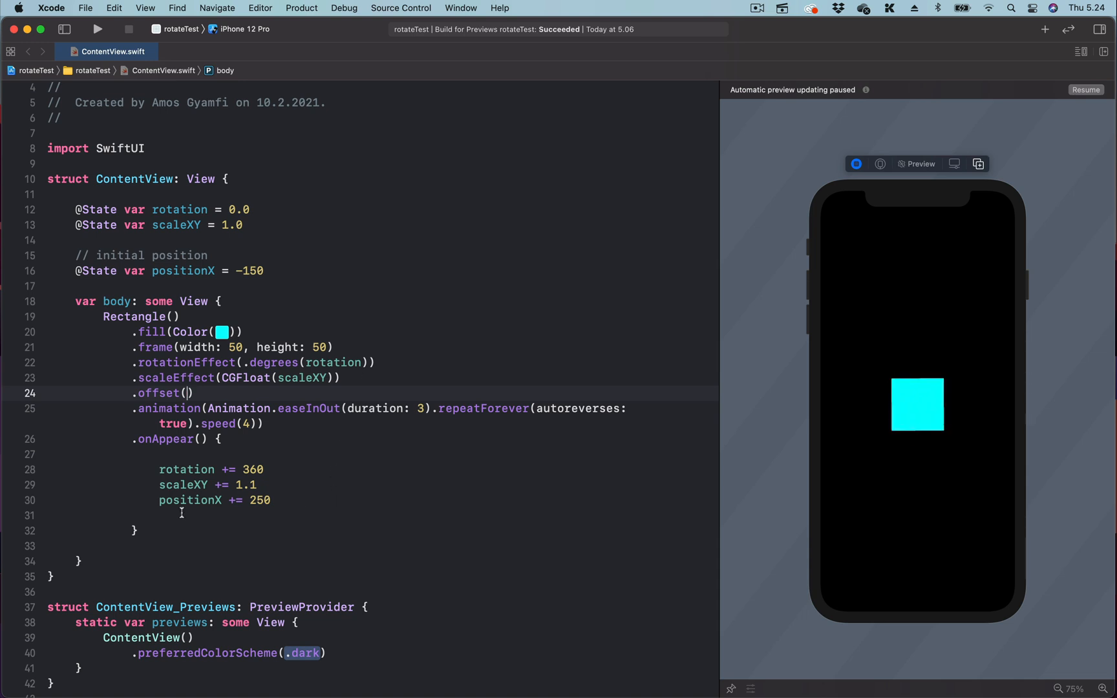
type("x:")
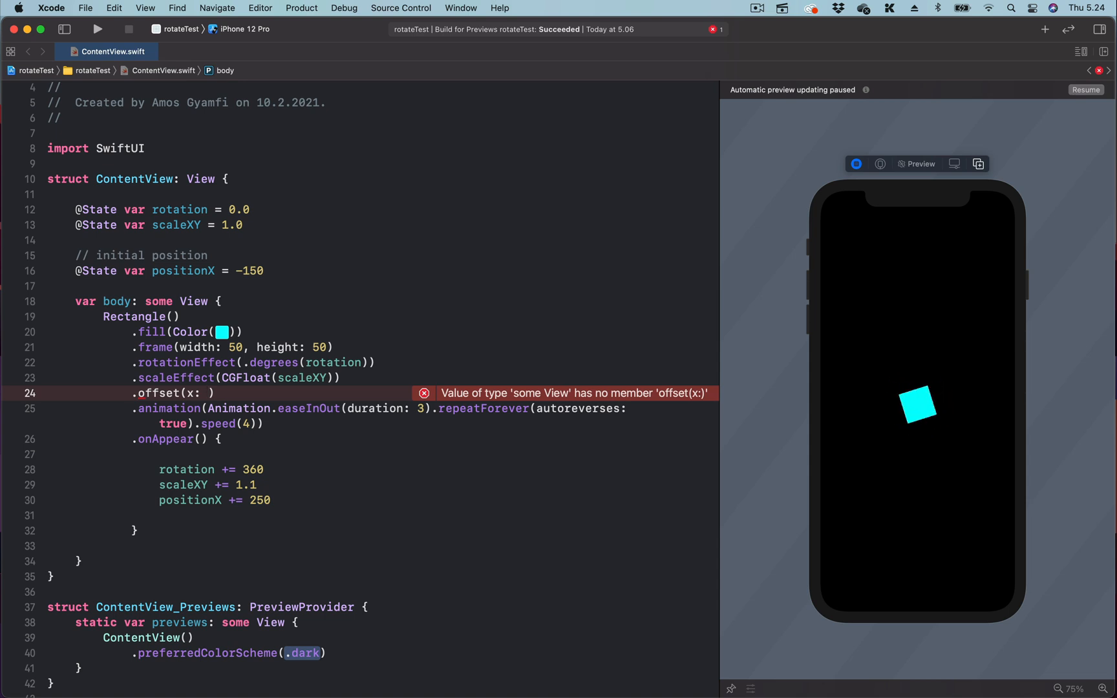
type("positionX")
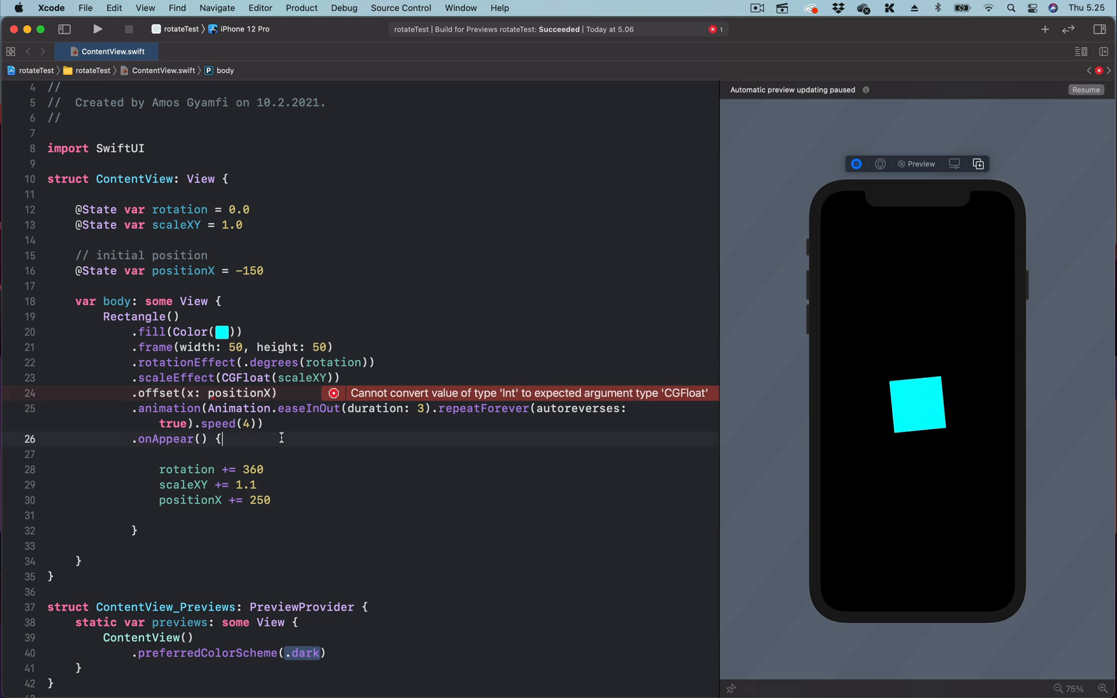
Apply the Fix-it wrapping positionX in CGFloat() and resume the live preview
left_click(333, 393)
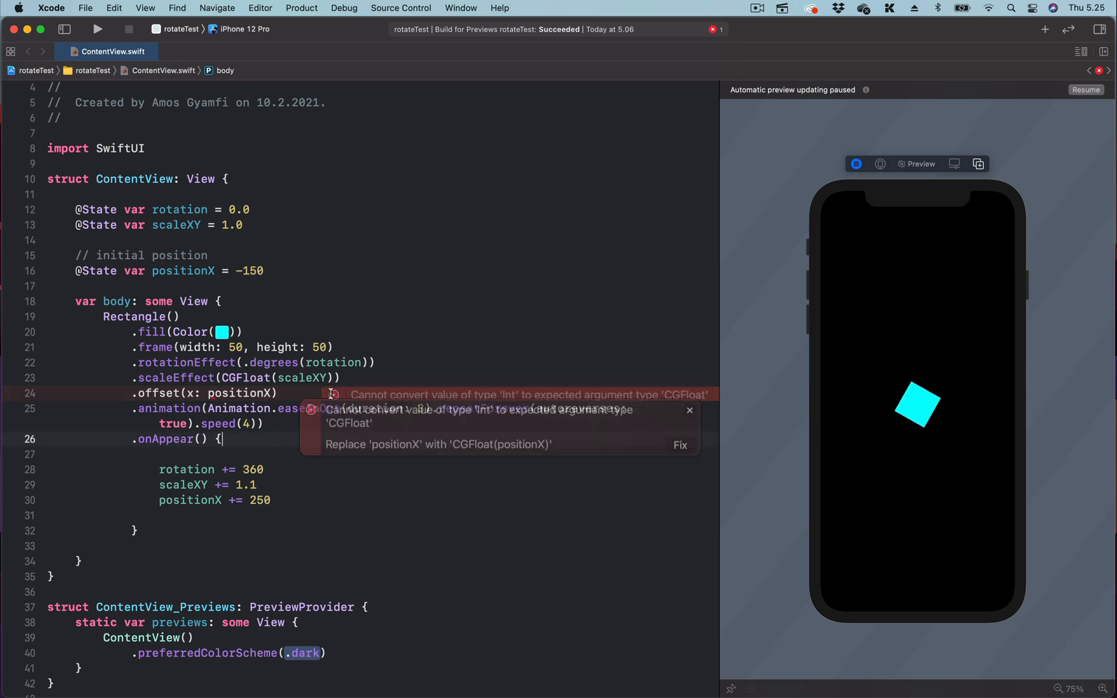
left_click(680, 444)
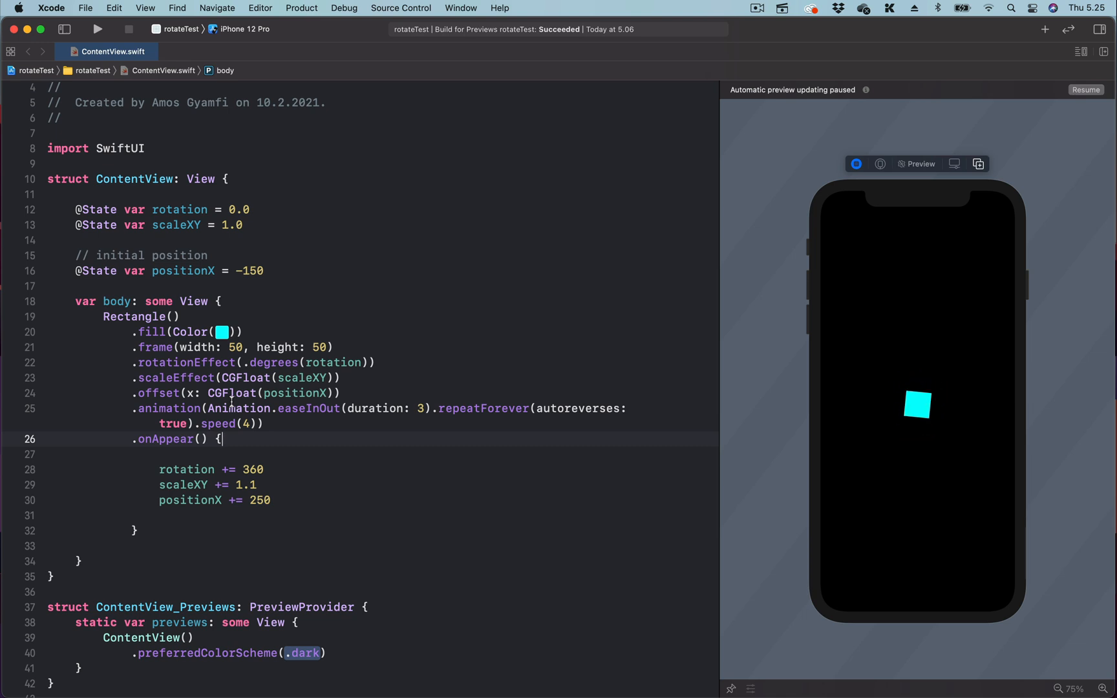
left_click(1087, 89)
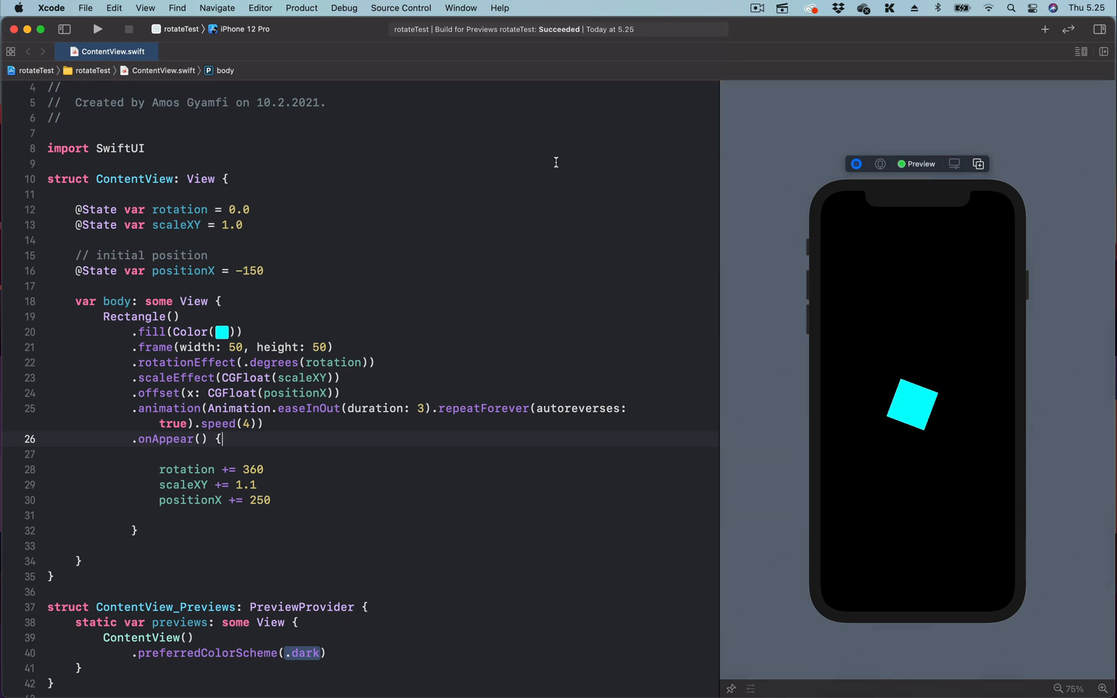